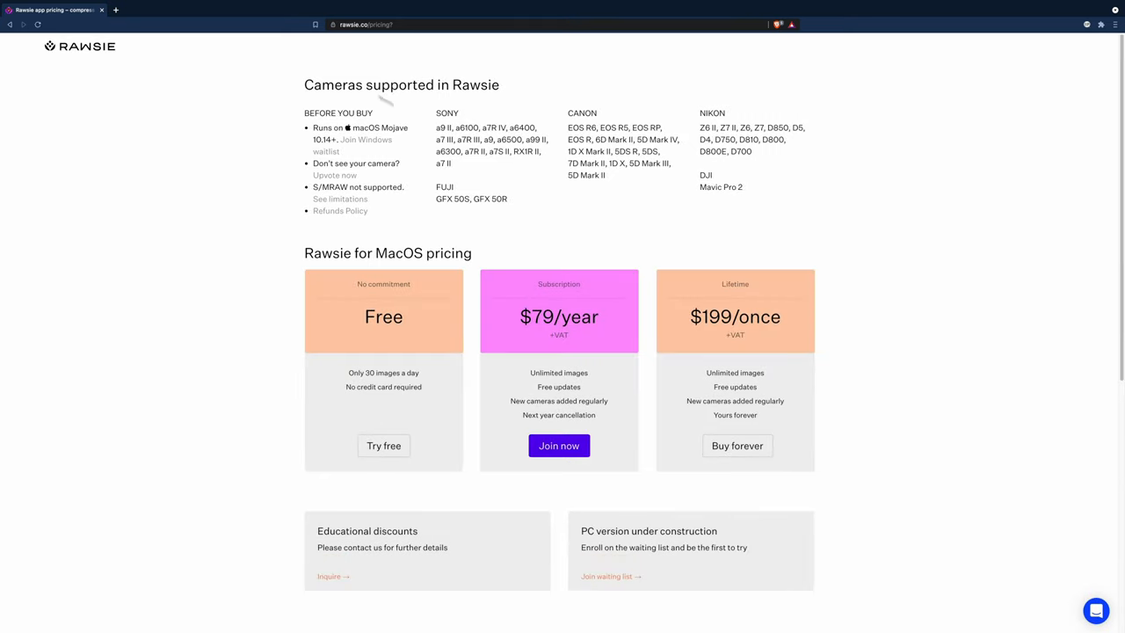
# Step: Confirm the Adobe DNG Converter installation succeeded and close the Installer
pyautogui.click(1095, 609)
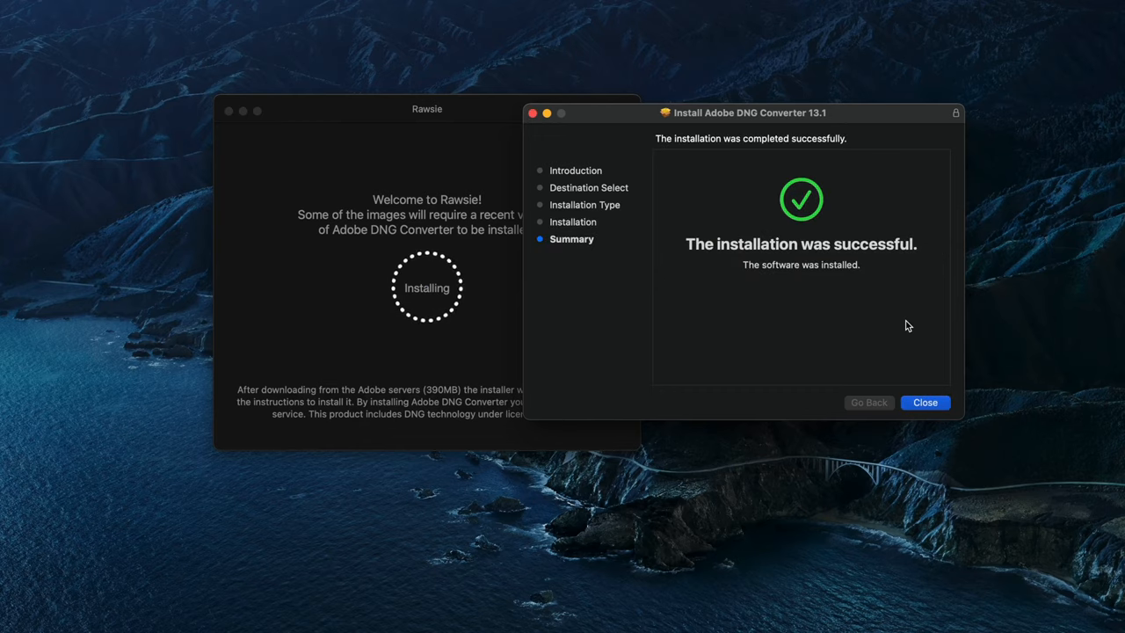
pyautogui.click(924, 403)
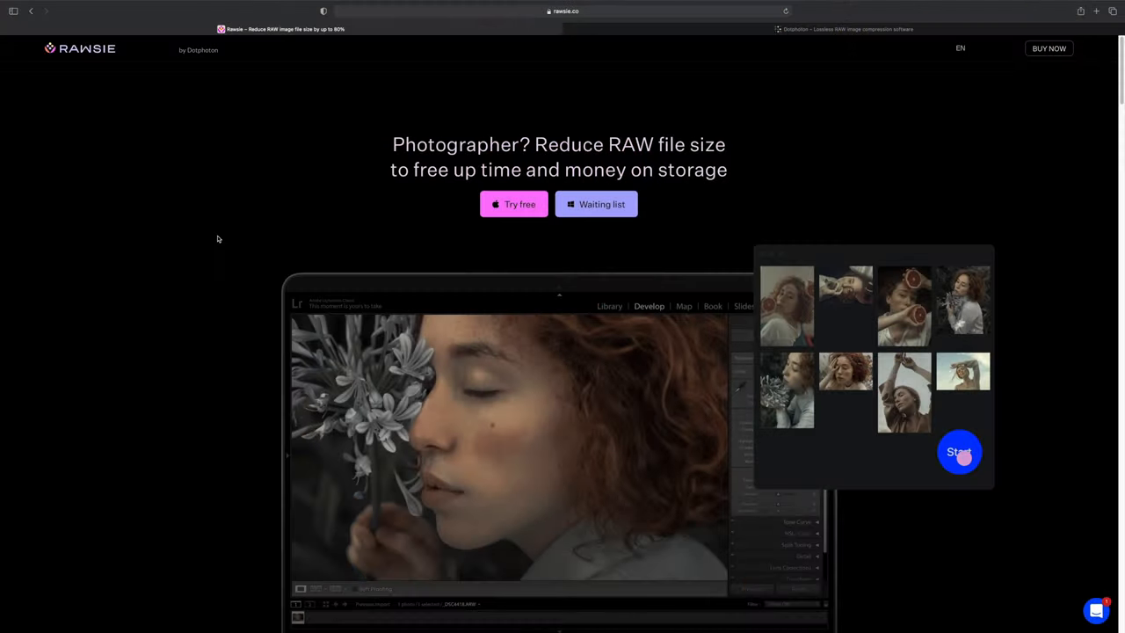
pyautogui.click(960, 452)
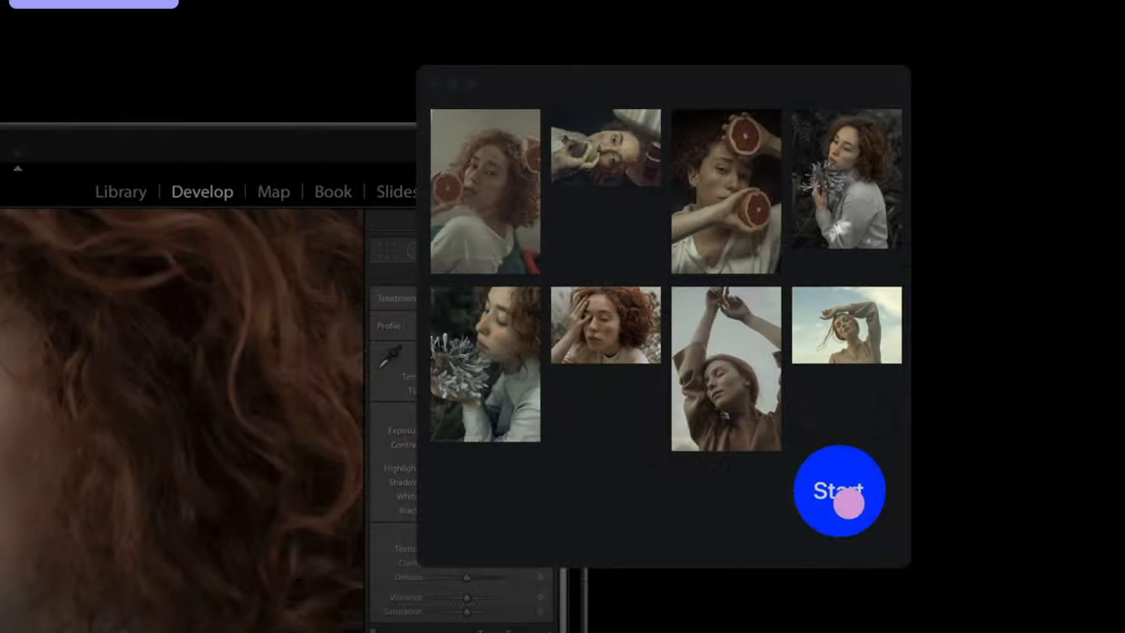
pyautogui.click(840, 491)
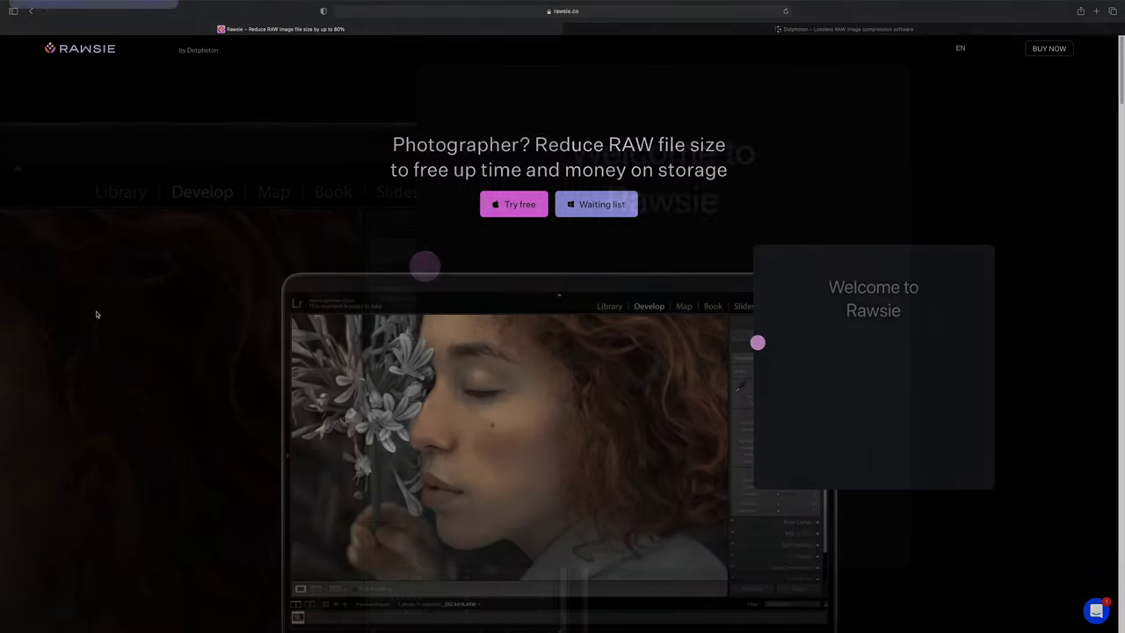
# Step: Scroll past testimonials to the 'Compress raw files by up to 80%' section (105MB to 20MB)
pyautogui.scroll(-3)
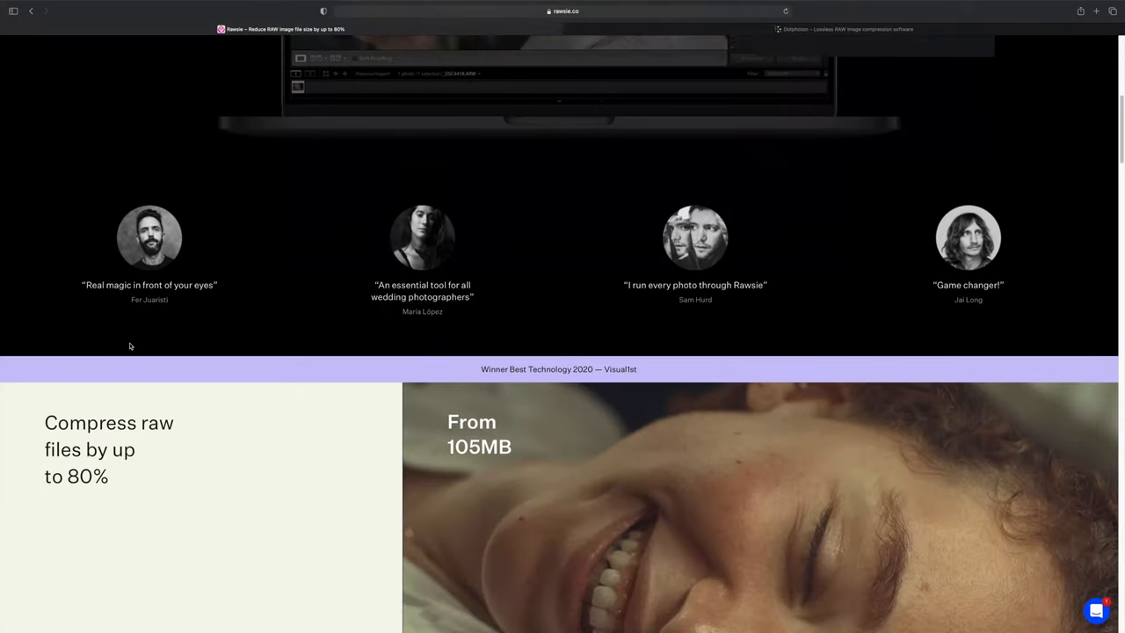
pyautogui.scroll(-3)
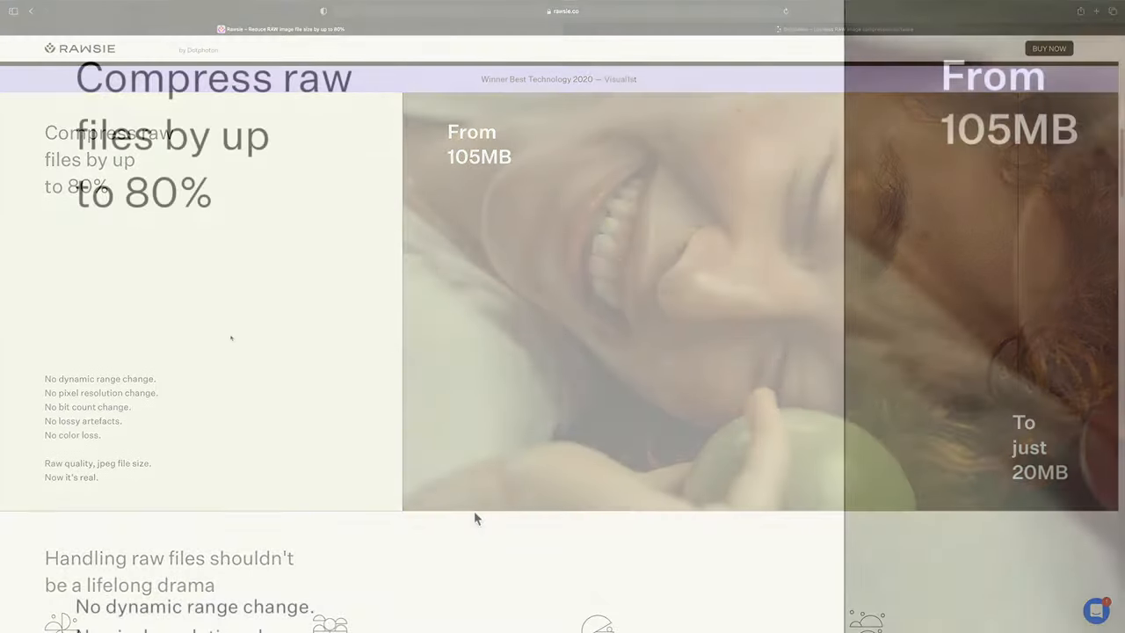
pyautogui.scroll(-3)
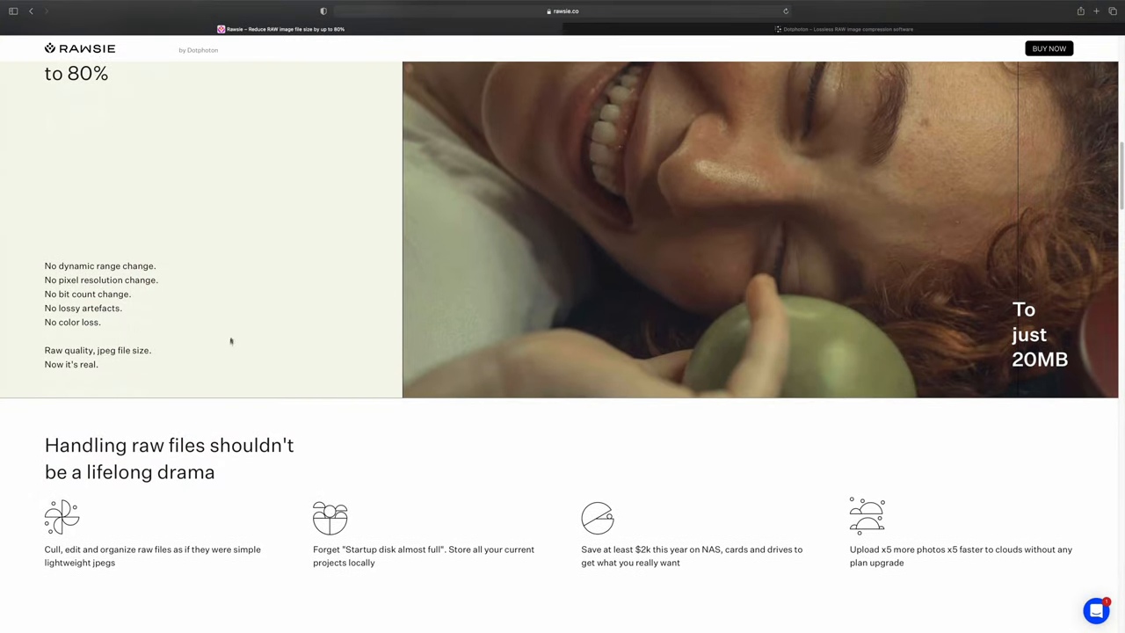
# Step: Scroll through 'Handling raw files' to the 'We got your back' backup section and 0.7 sec/img spec grid
pyautogui.scroll(-3)
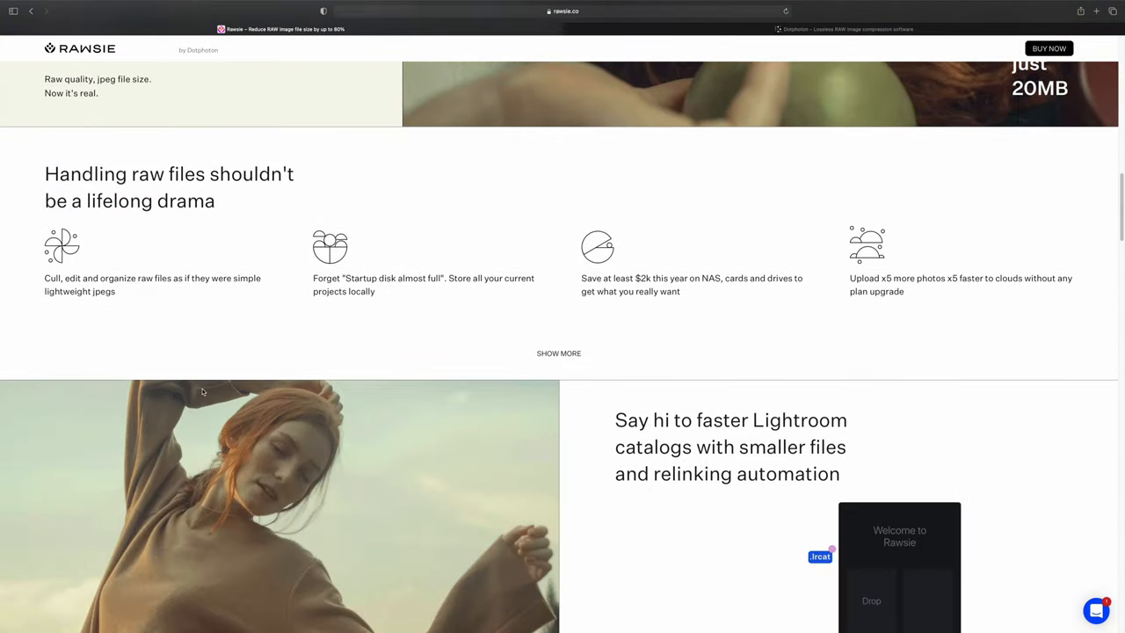
pyautogui.scroll(-3)
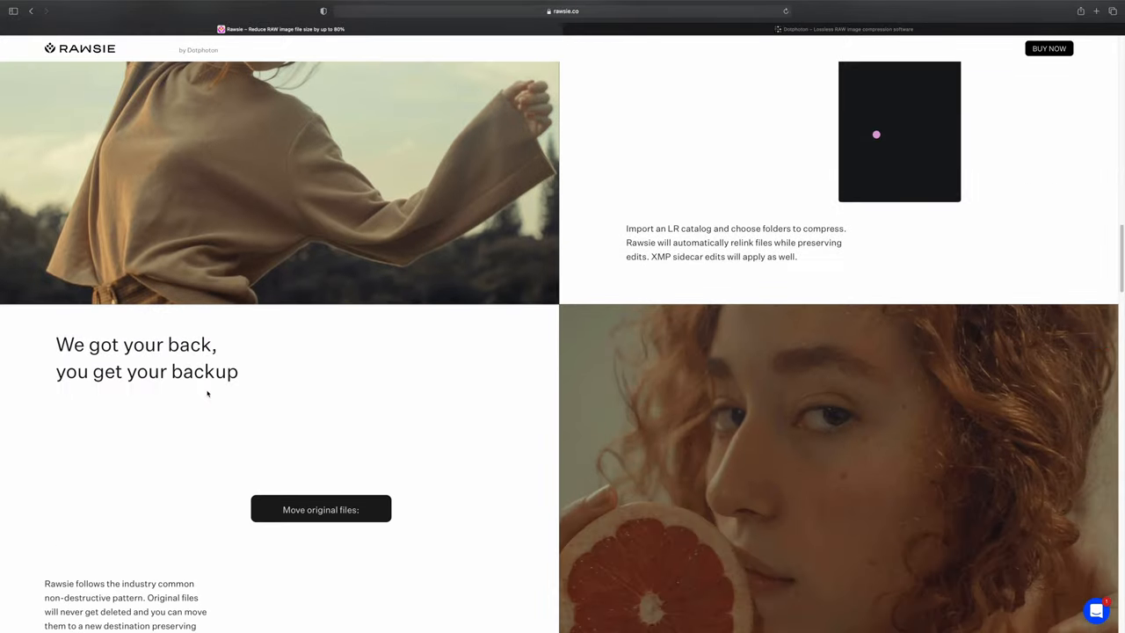
pyautogui.scroll(-3)
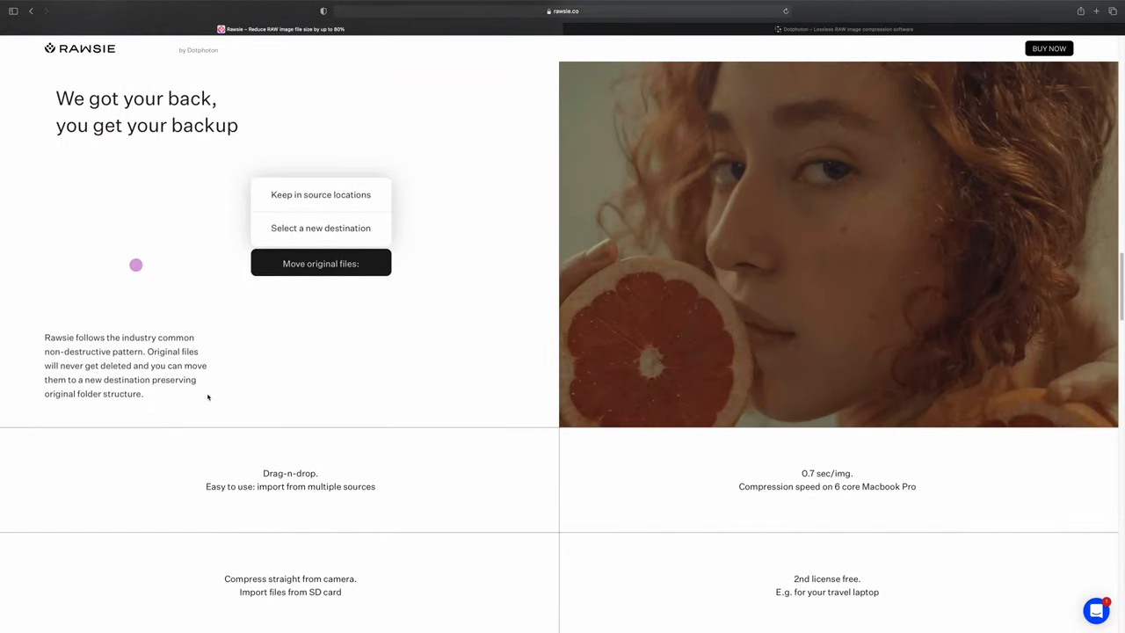
pyautogui.scroll(-3)
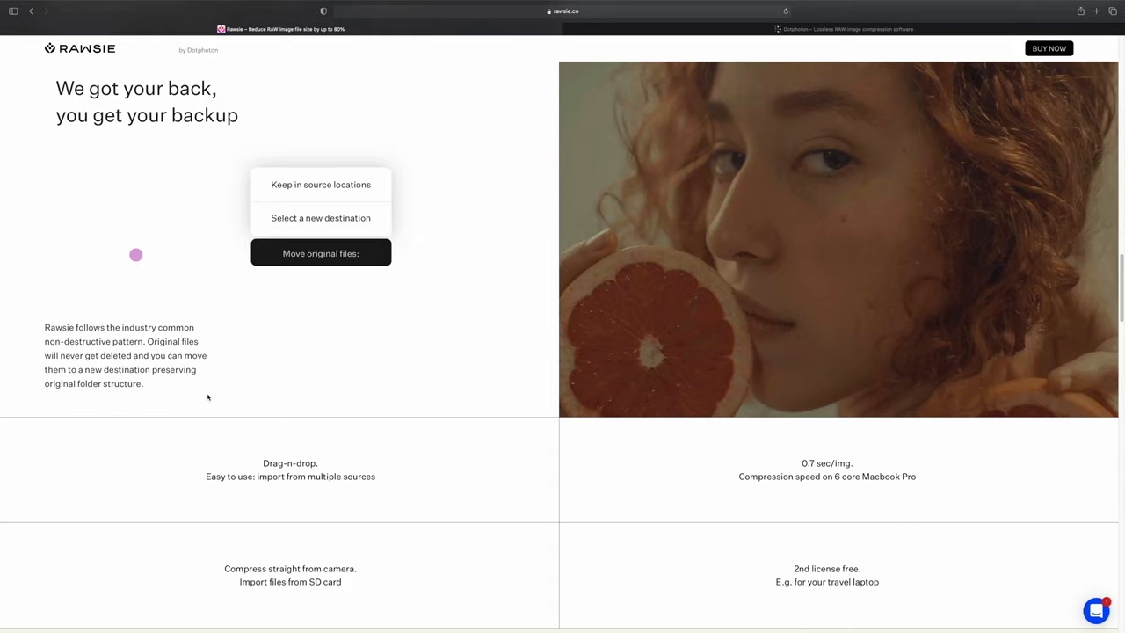
pyautogui.scroll(-3)
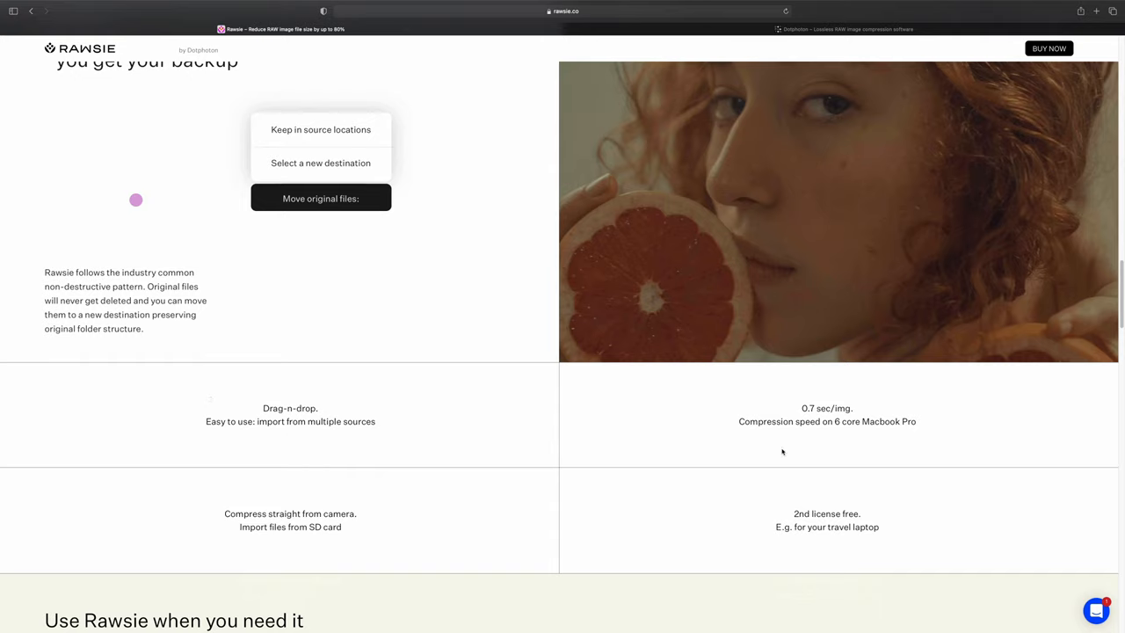
pyautogui.moveTo(232, 487)
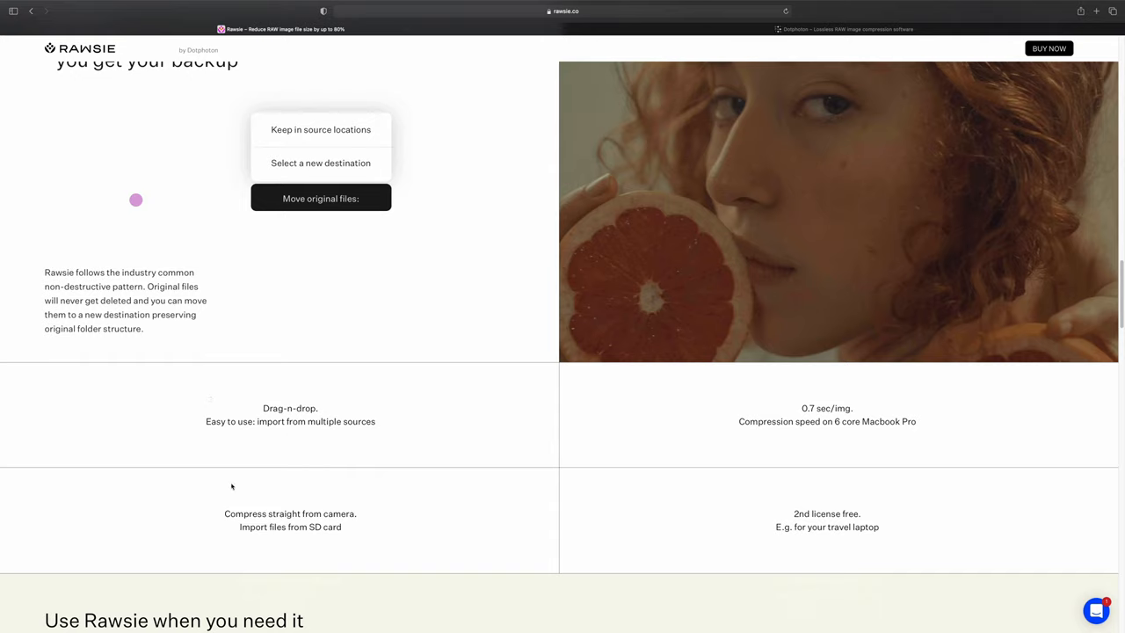